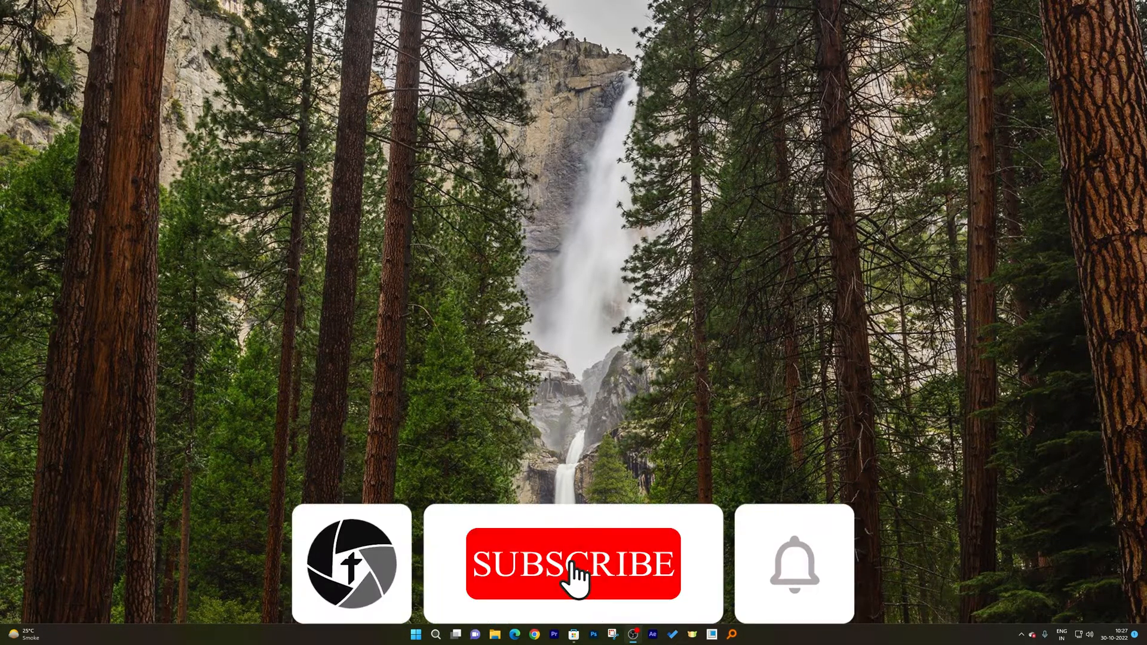
Reach the Personalization settings from the desktop's right-click menu.
left_click(573, 563)
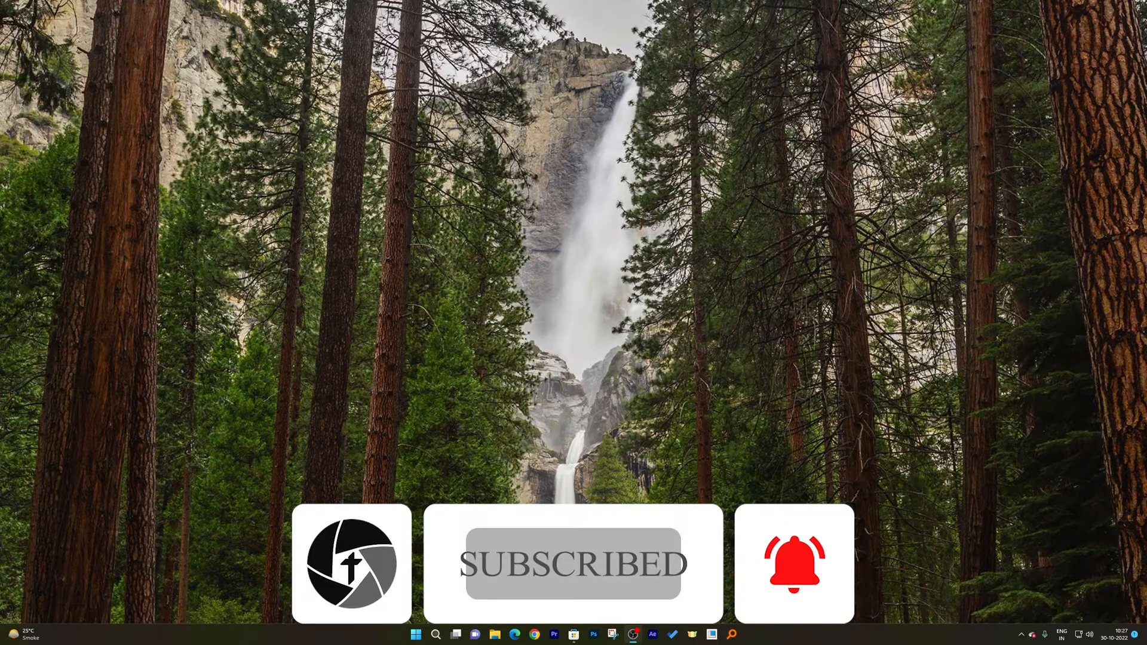
right_click(520, 187)
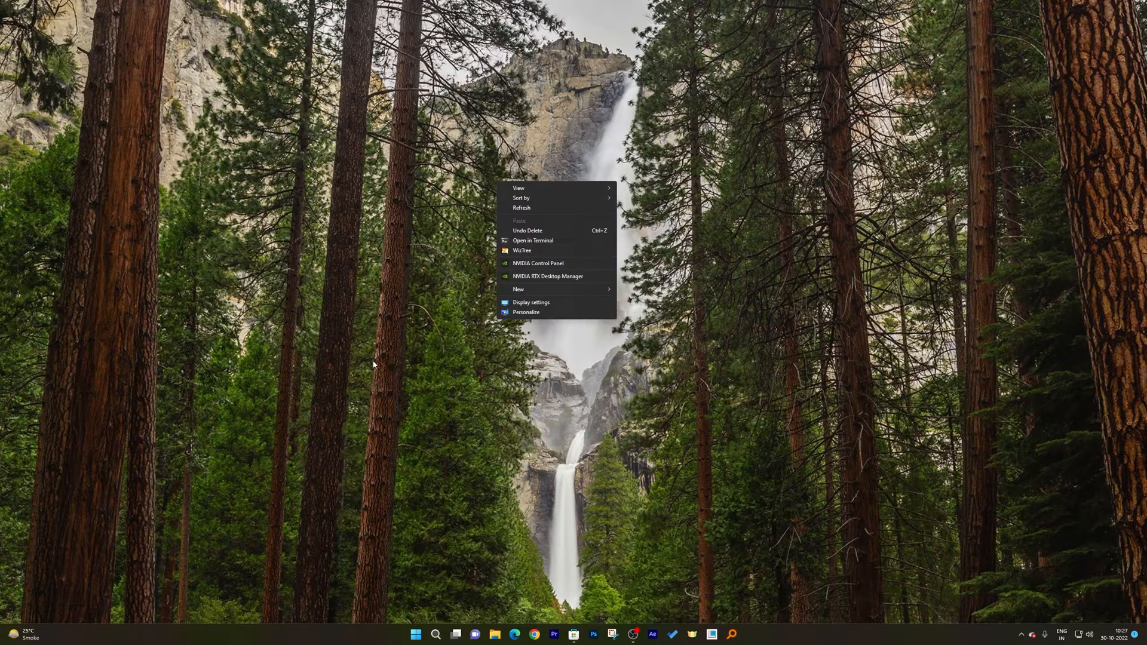
left_click(526, 312)
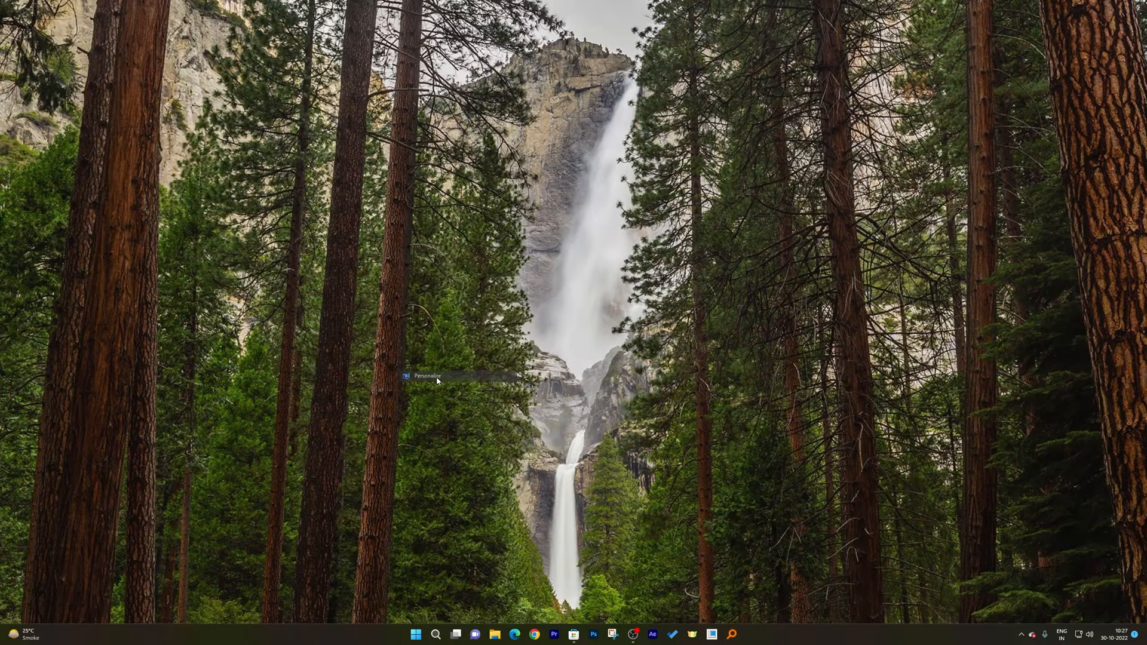
left_click(428, 376)
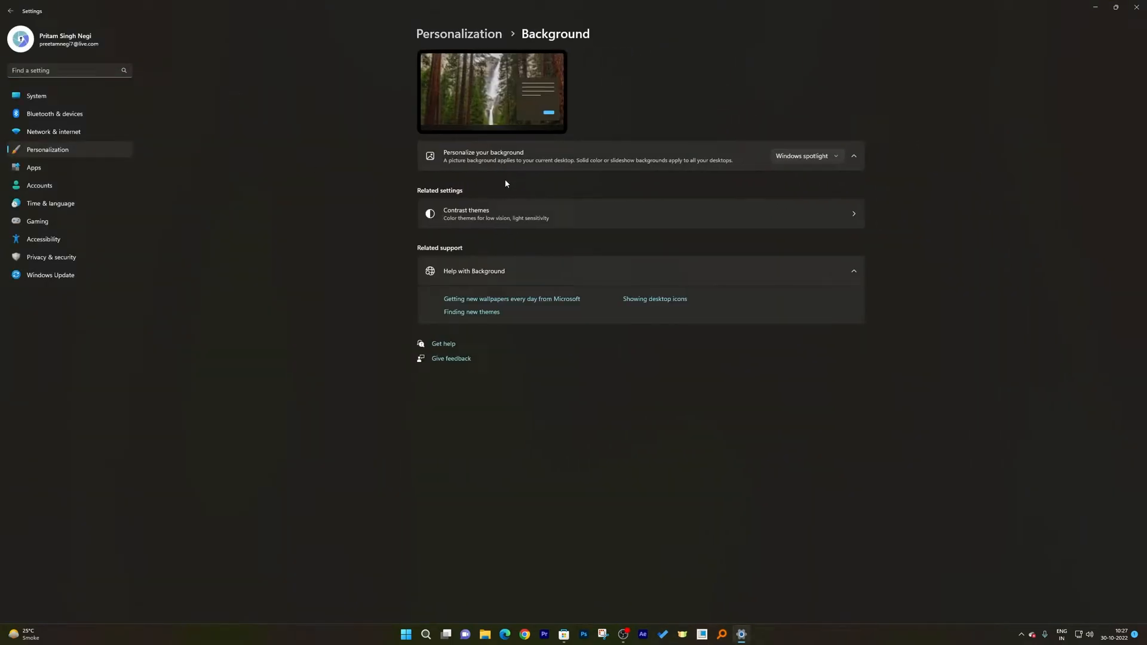
Review the 'Personalize your background' choices and leave Windows spotlight selected.
left_click(803, 156)
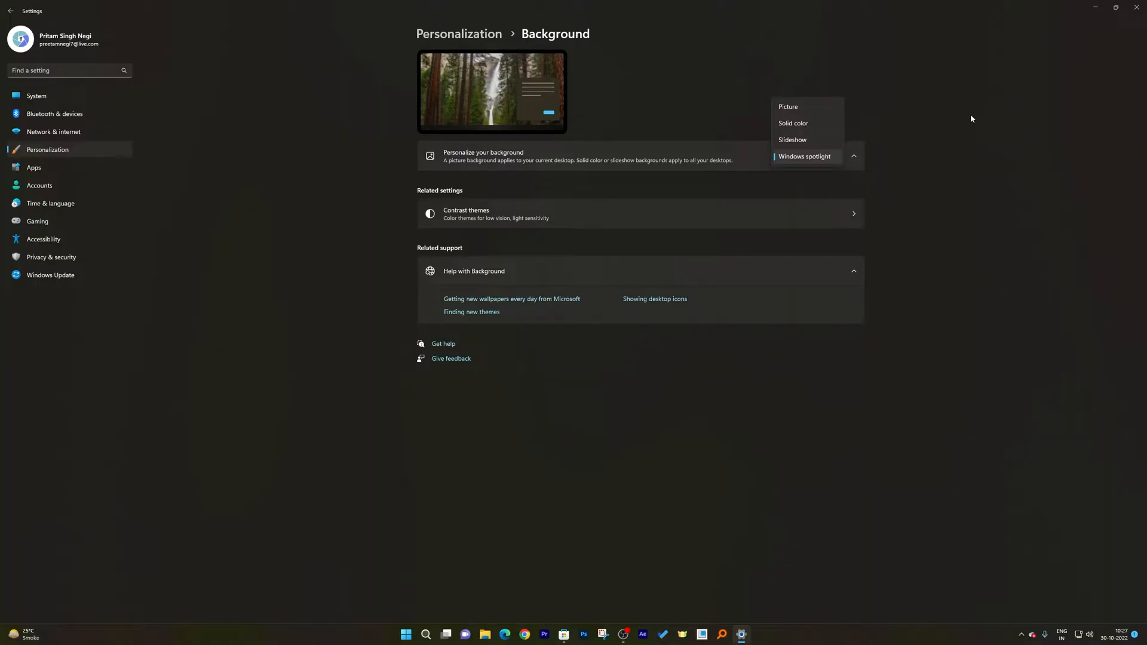
mouse_move(884, 137)
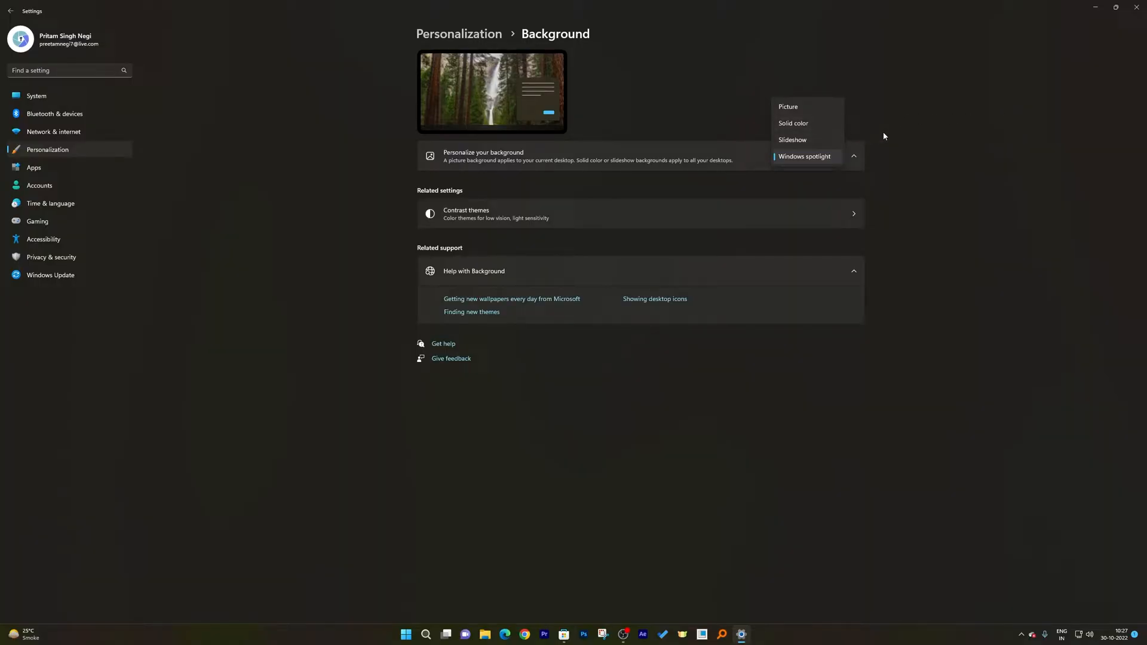
left_click(804, 157)
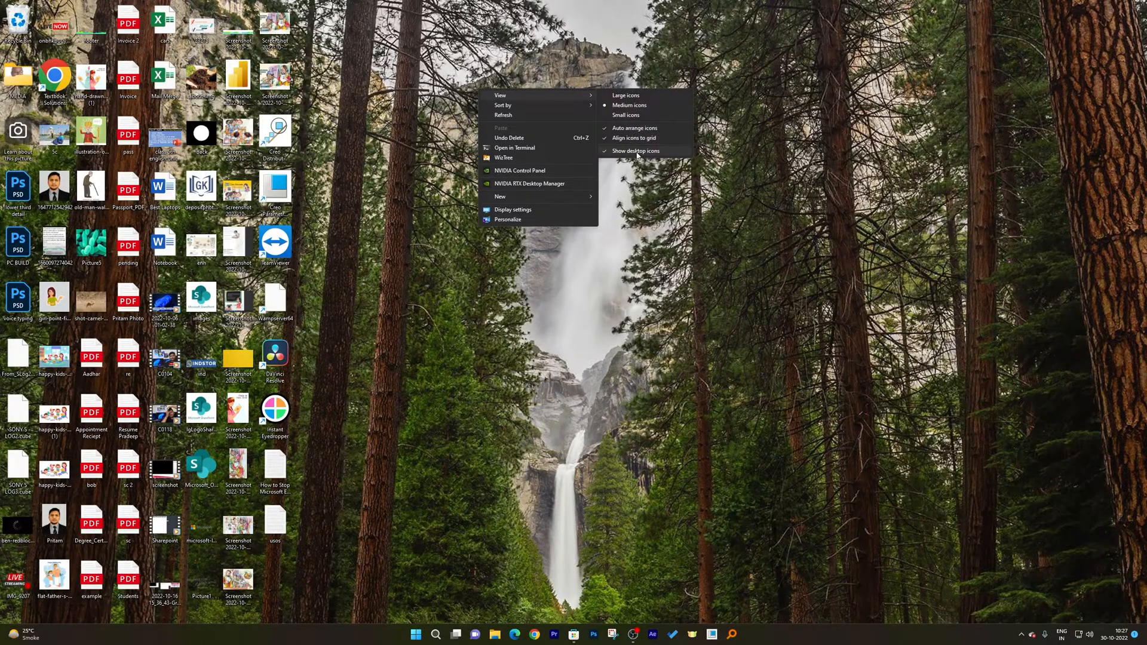
Uncheck 'Show desktop icons' in the desktop View menu.
left_click(635, 152)
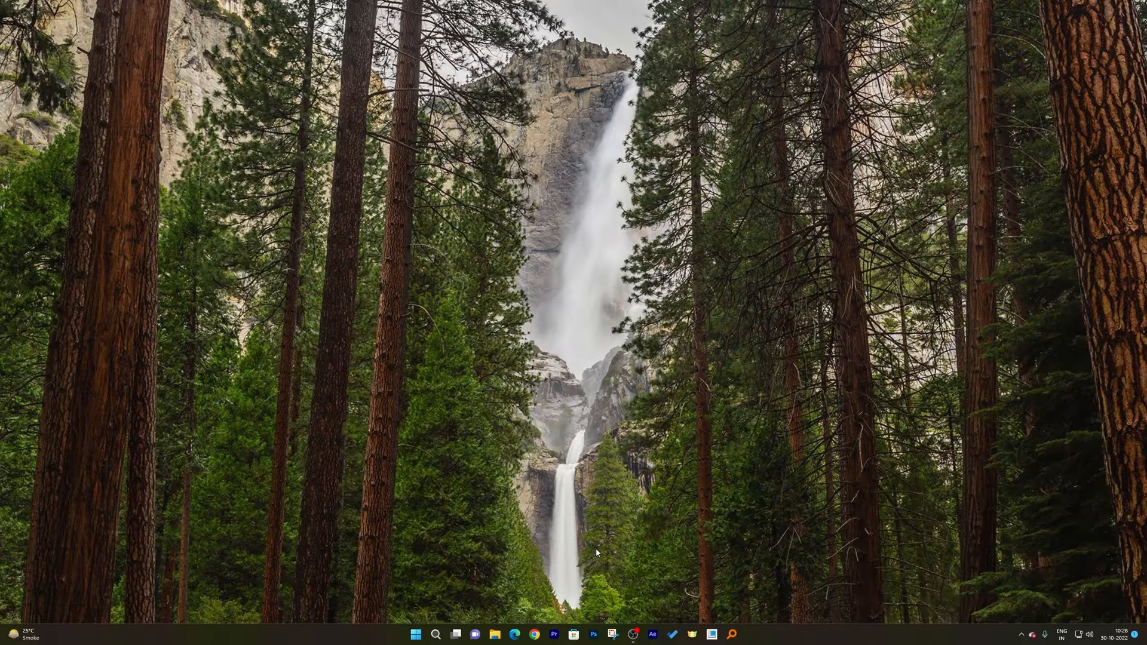
mouse_move(565, 556)
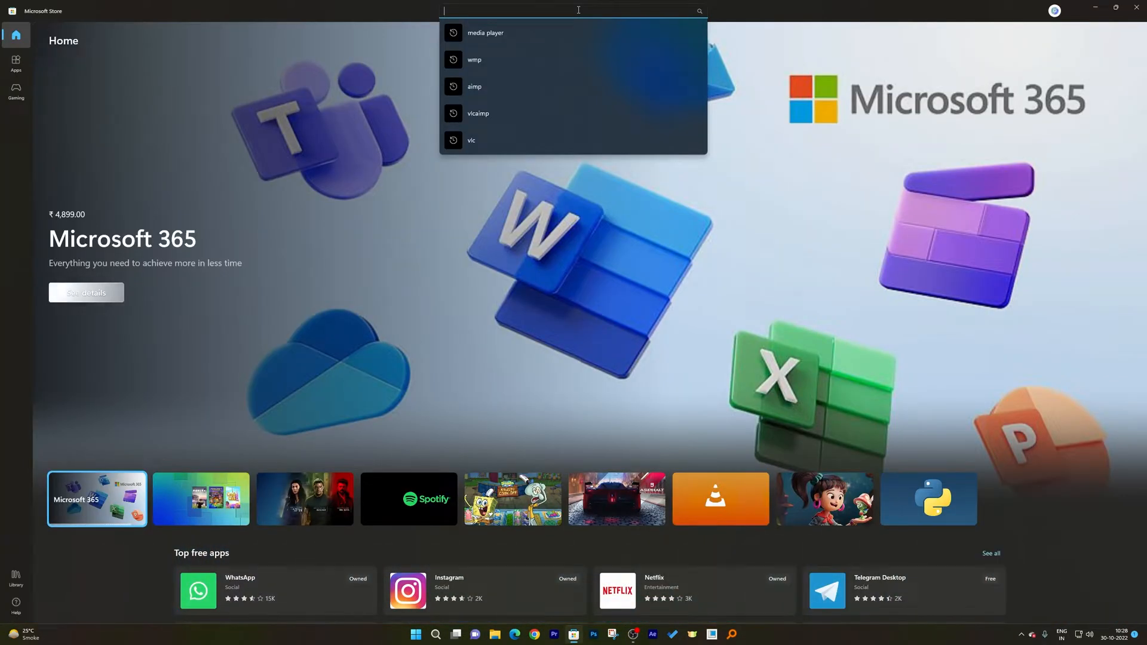
Search the Store for 'dynamic theme' and start installing the Dynamic Theme app.
type("dynamic theme")
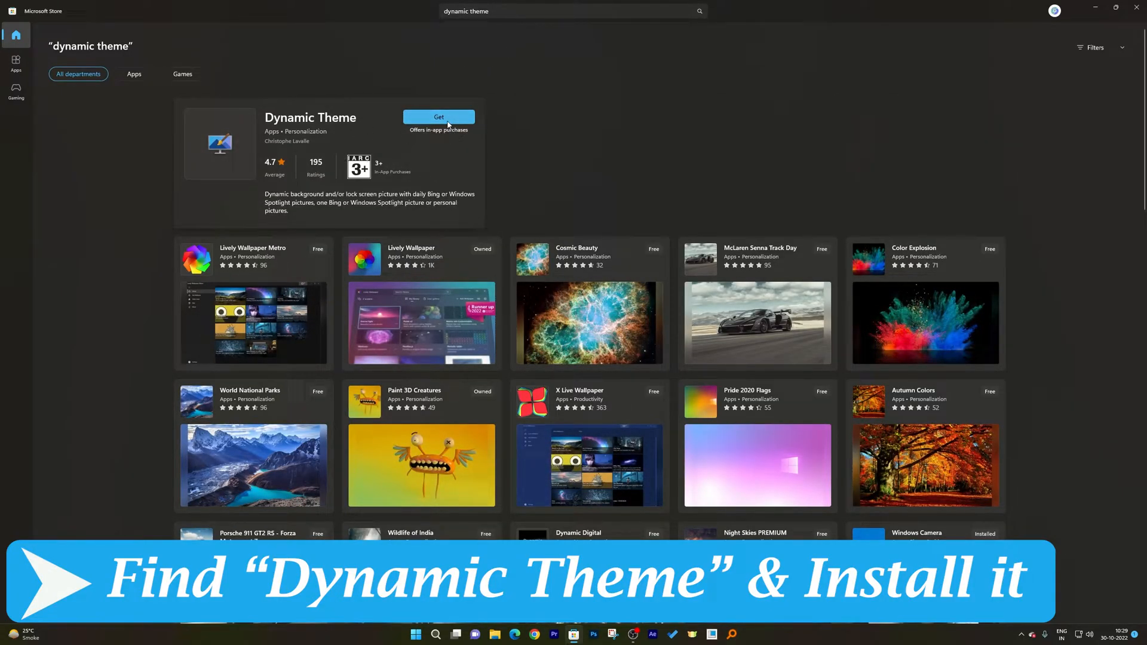
left_click(438, 118)
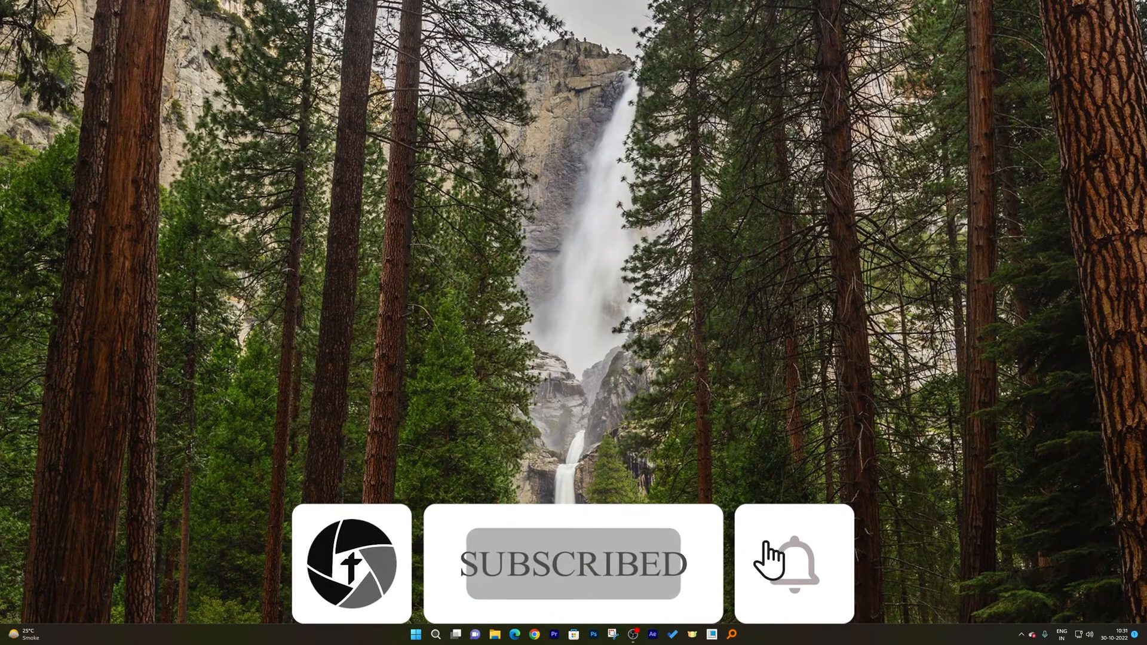
Search Start for 'dynamic Theme' and launch the Dynamic Theme app.
left_click(416, 634)
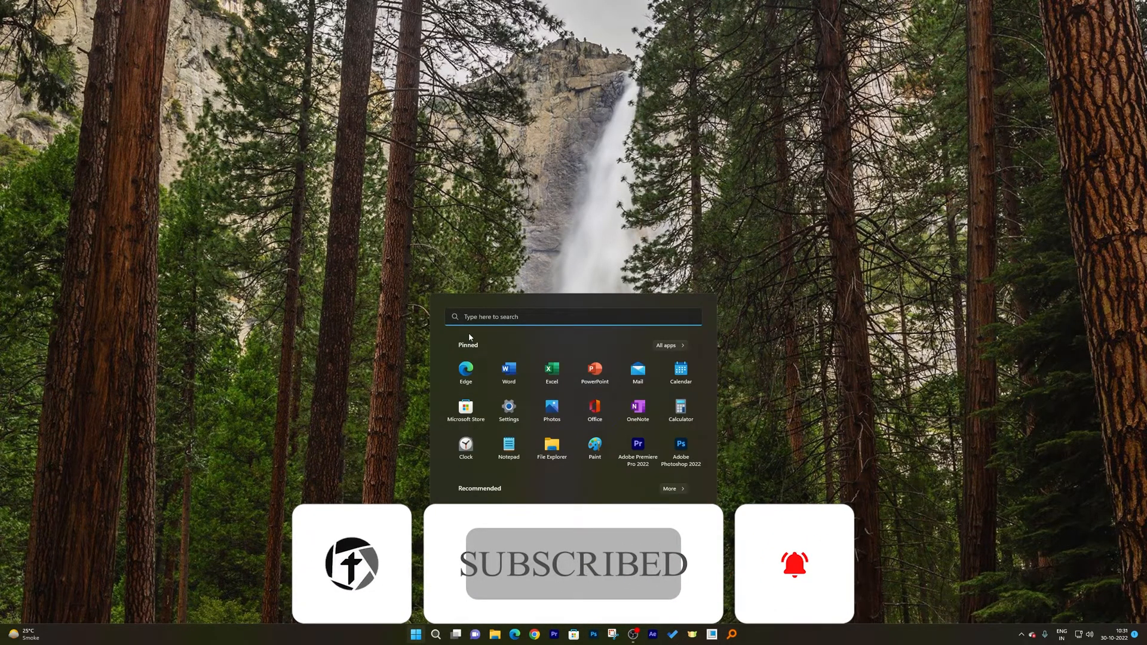
type("d")
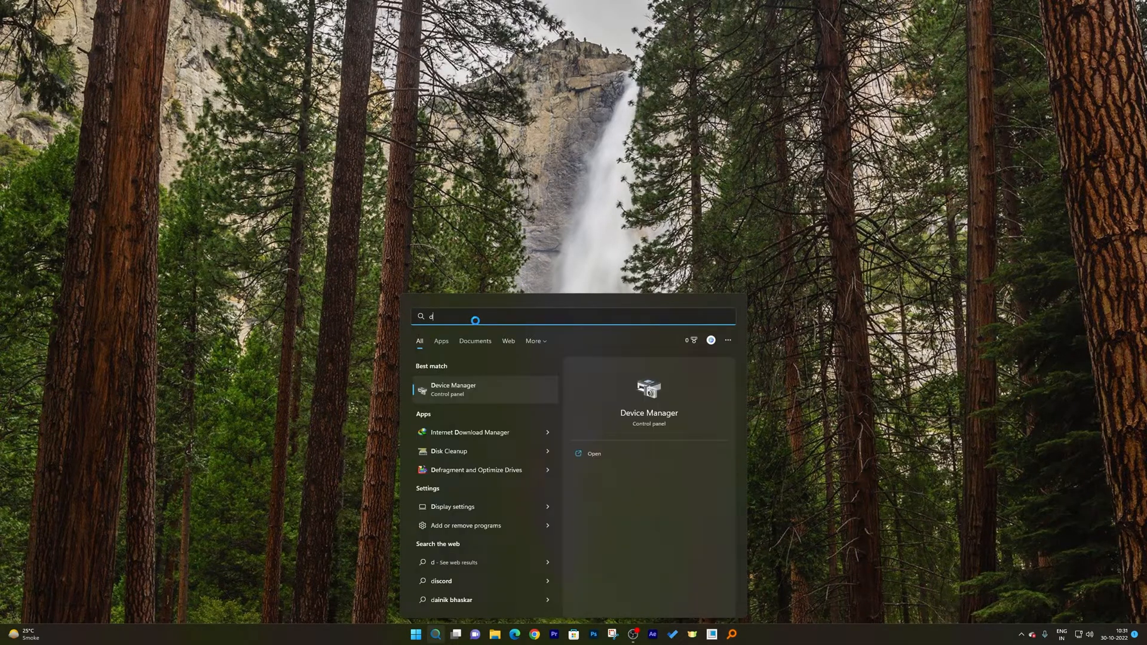
type("ynamic Theme")
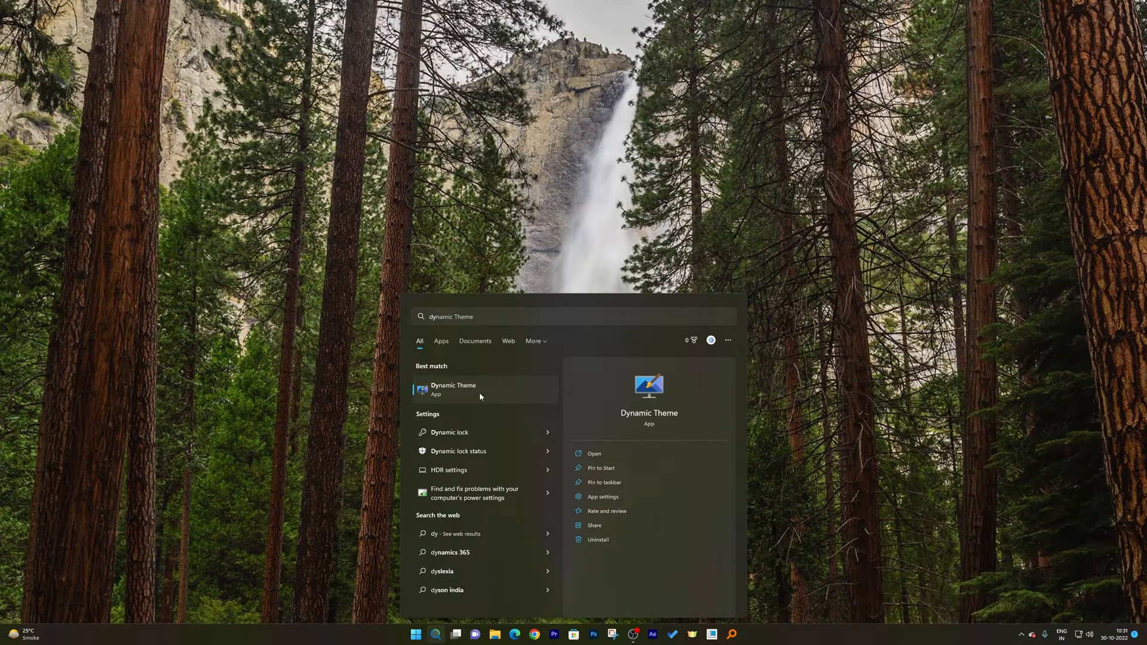
left_click(594, 454)
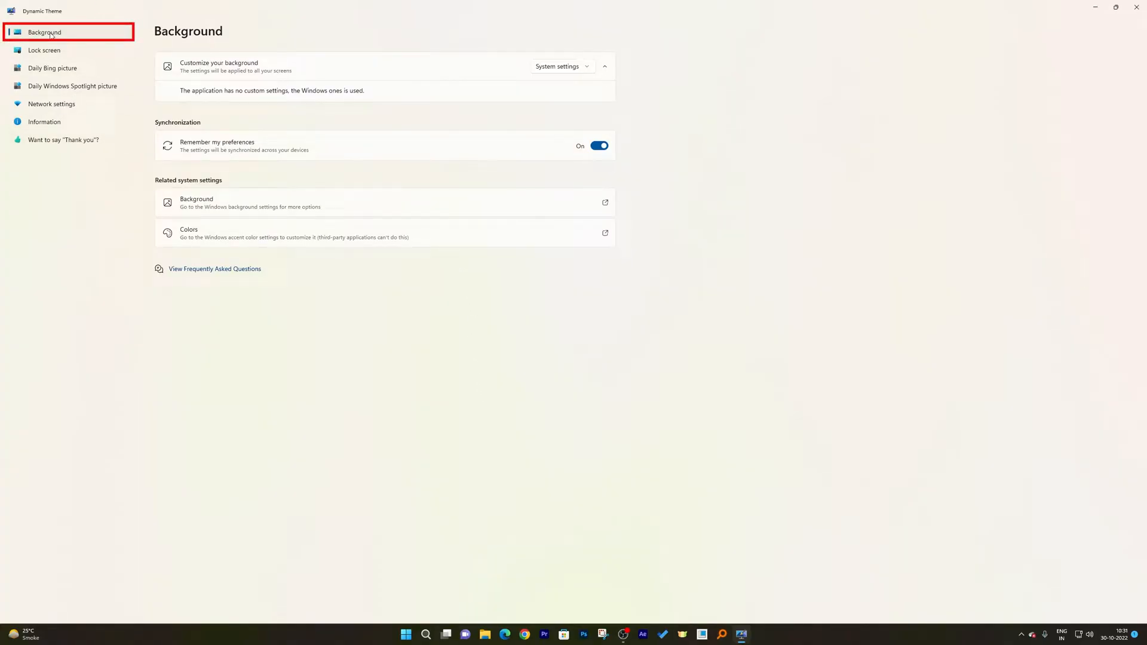
mouse_move(503, 167)
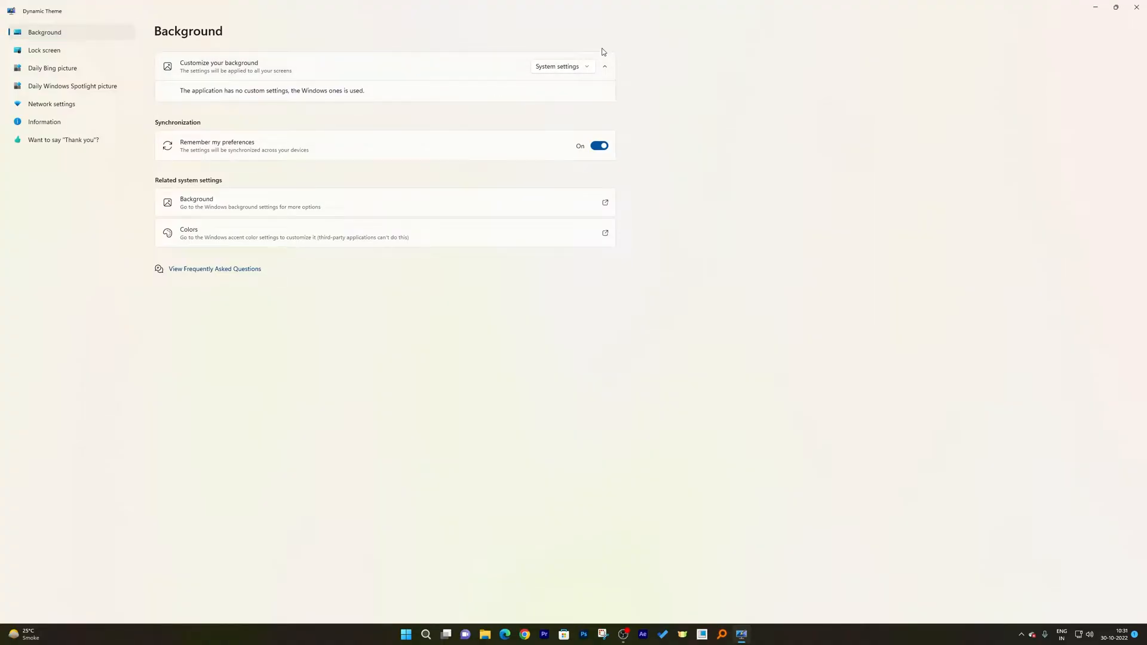
Choose Windows Spotlight as the Customize your background source.
left_click(560, 66)
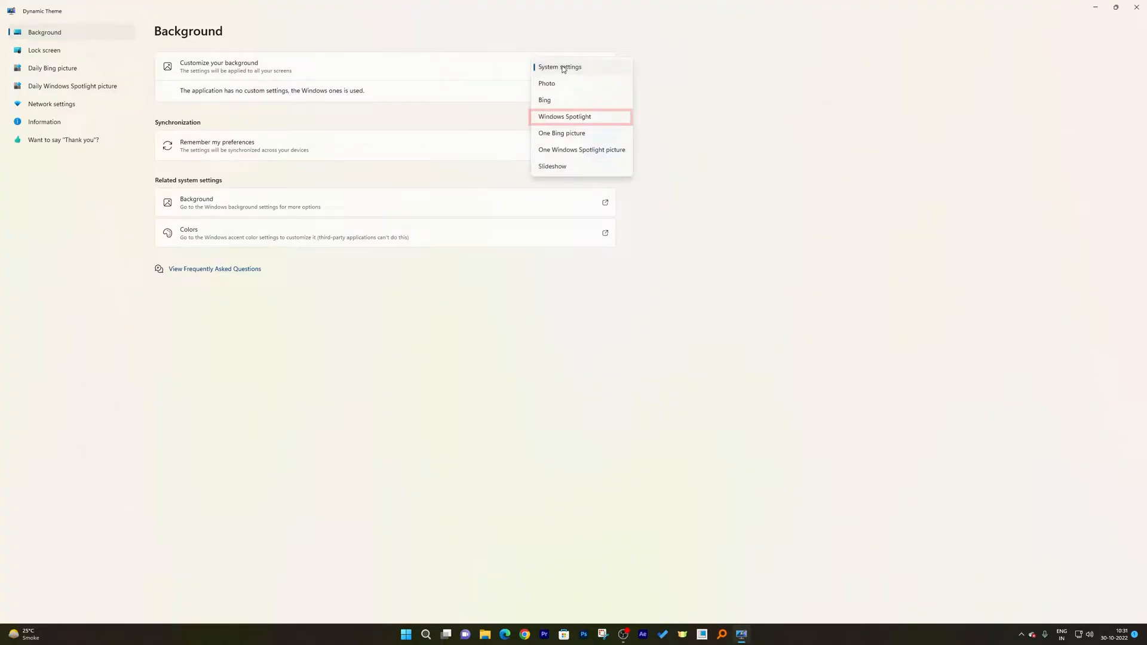
mouse_move(577, 118)
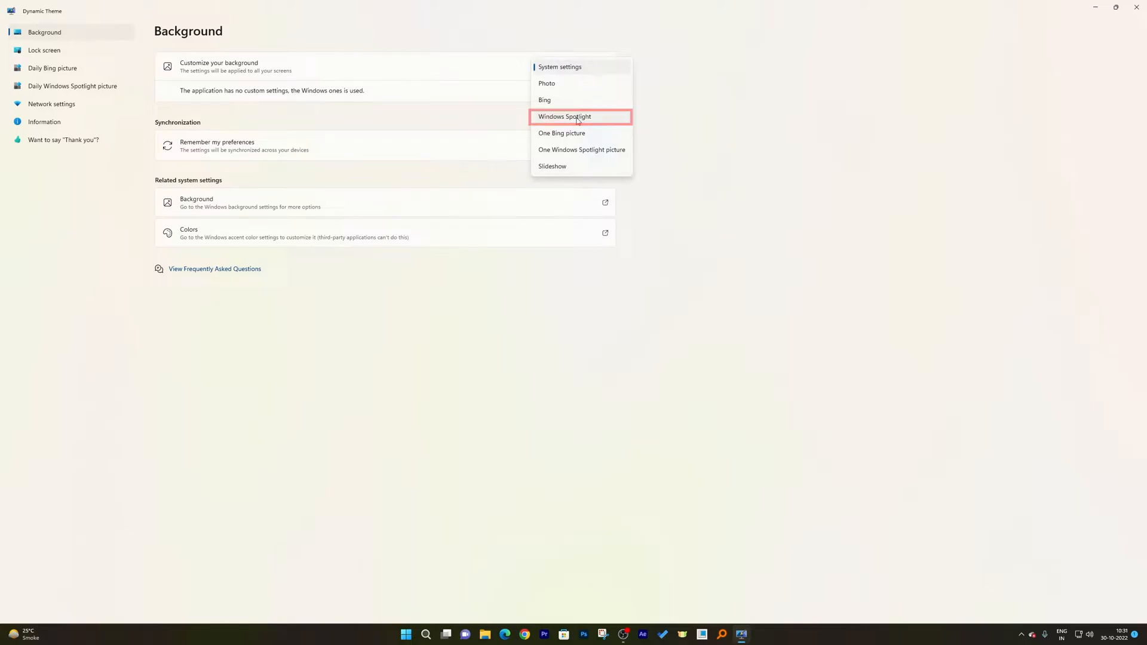
left_click(564, 116)
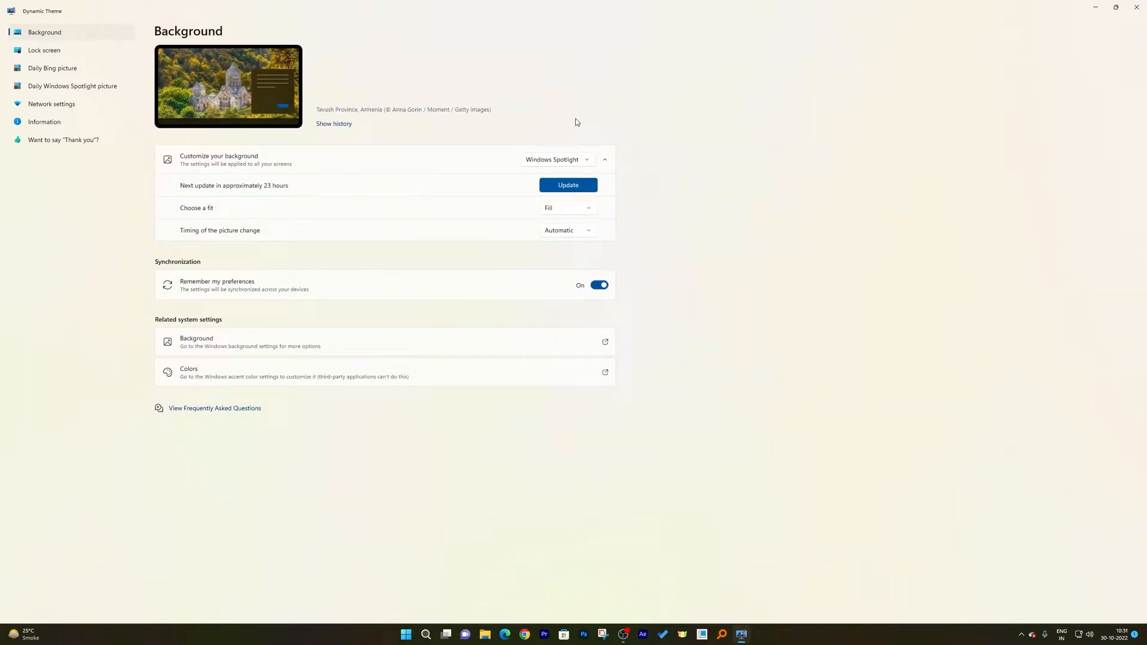
mouse_move(812, 4)
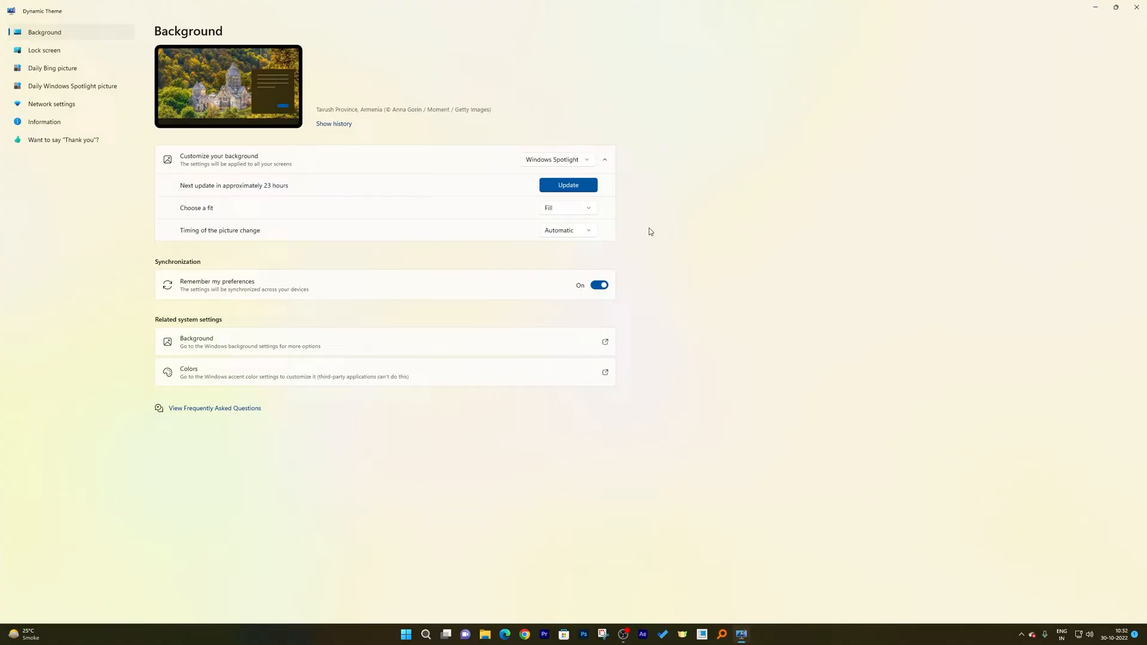
mouse_move(587, 210)
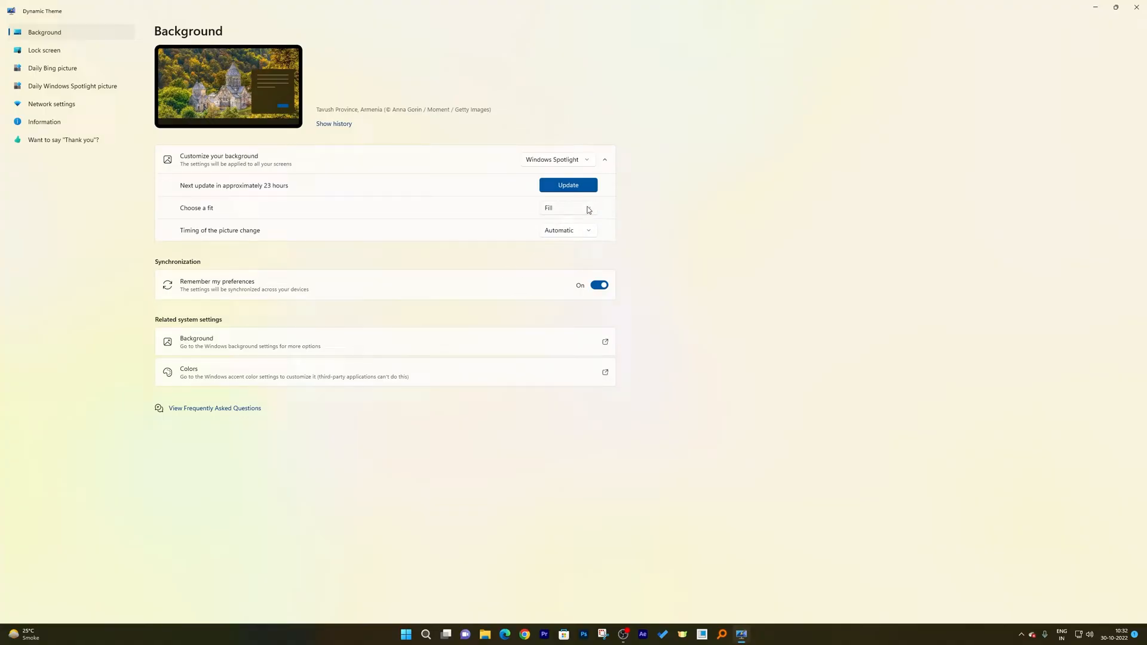
mouse_move(569, 184)
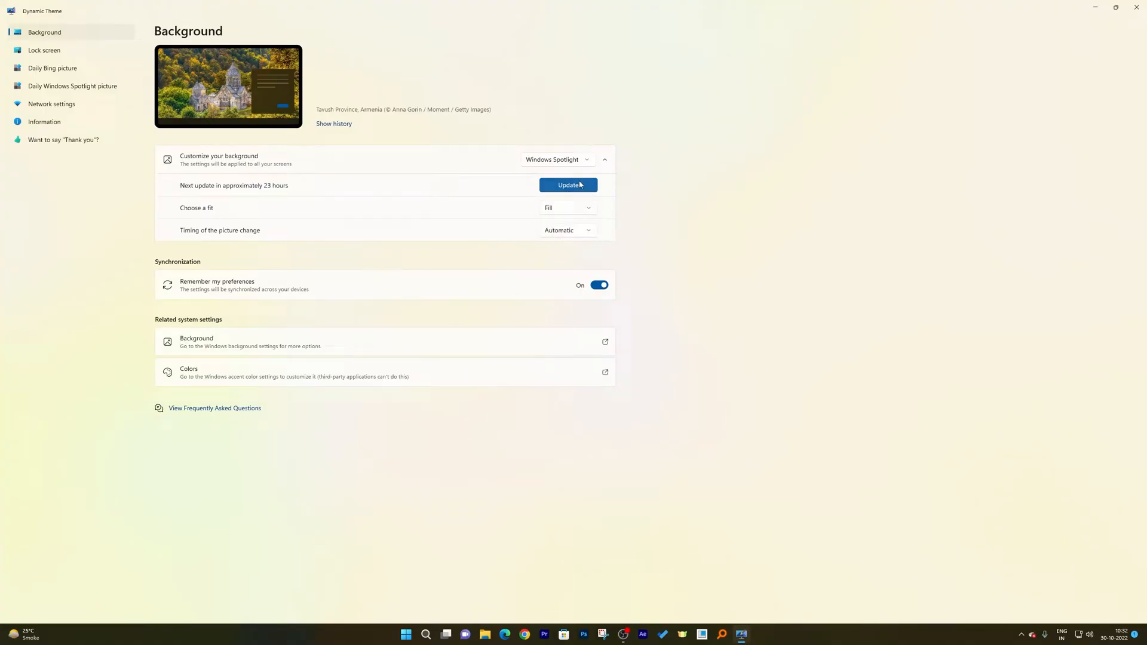
mouse_move(614, 213)
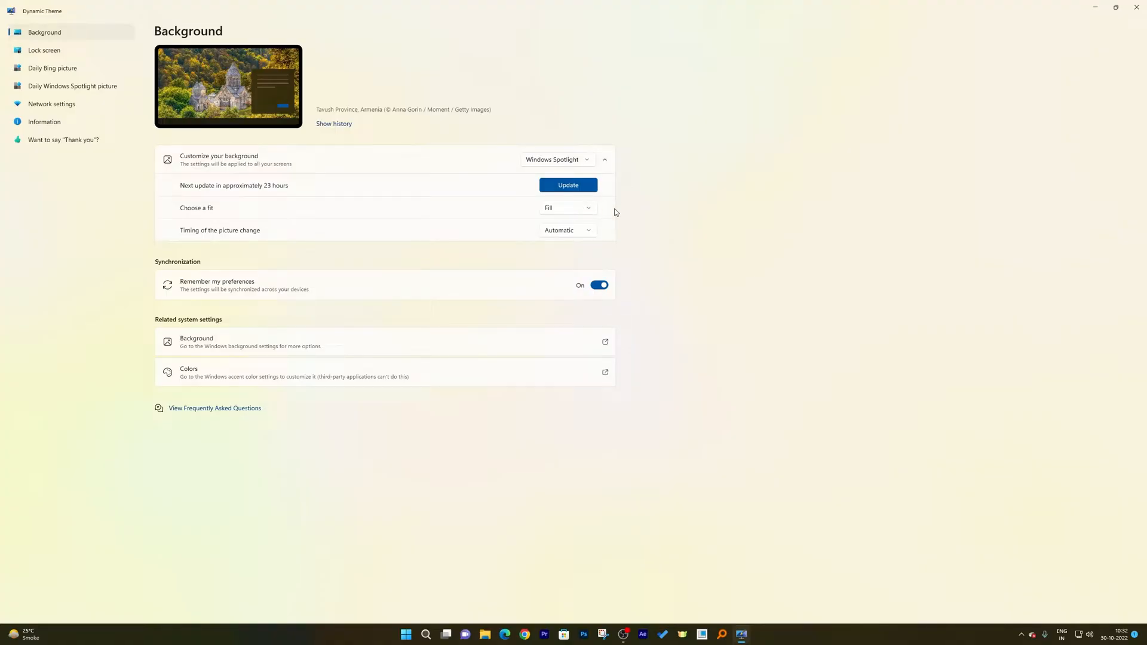
Keep picture fit as Fill and set the picture change to a specific time, 7:00 AM.
left_click(566, 208)
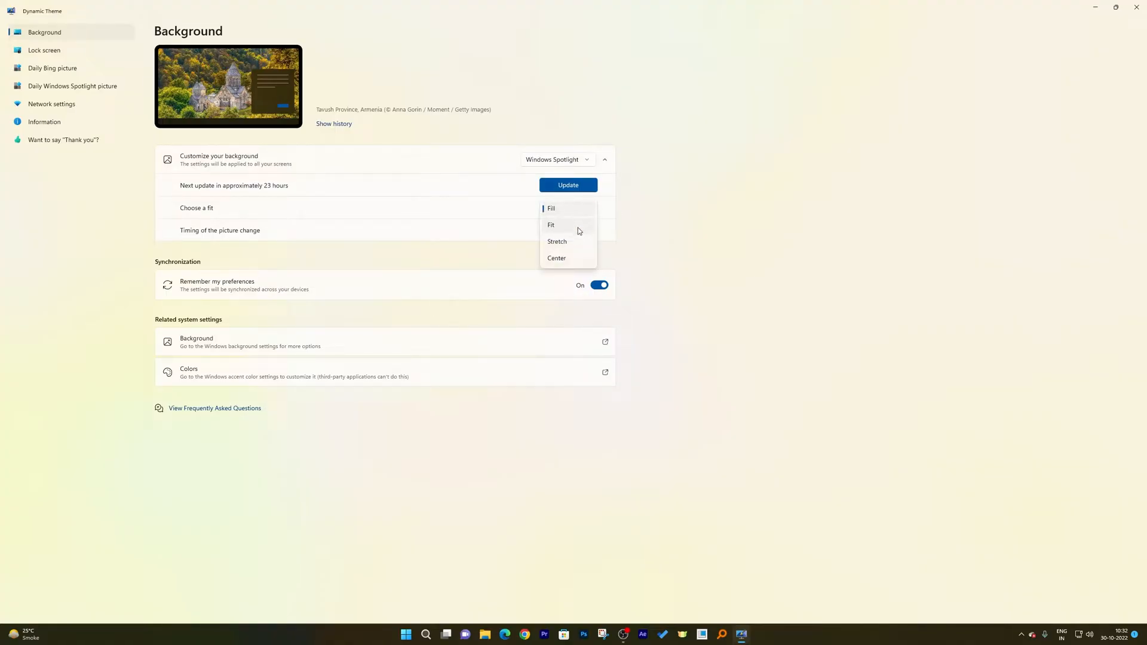
left_click(549, 208)
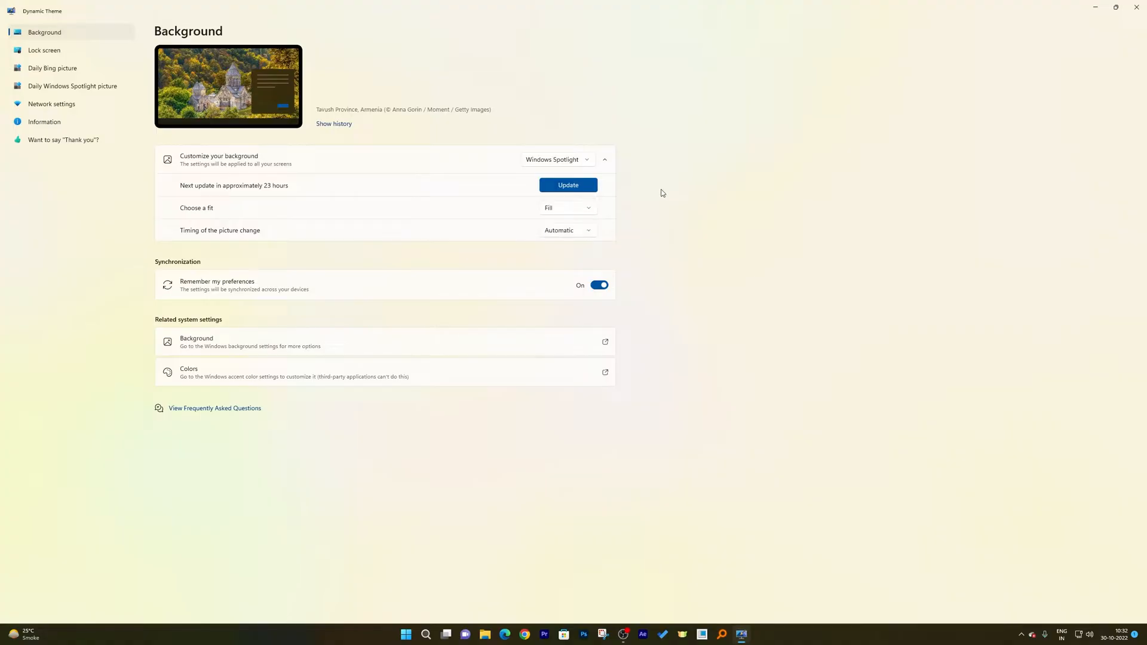
mouse_move(248, 215)
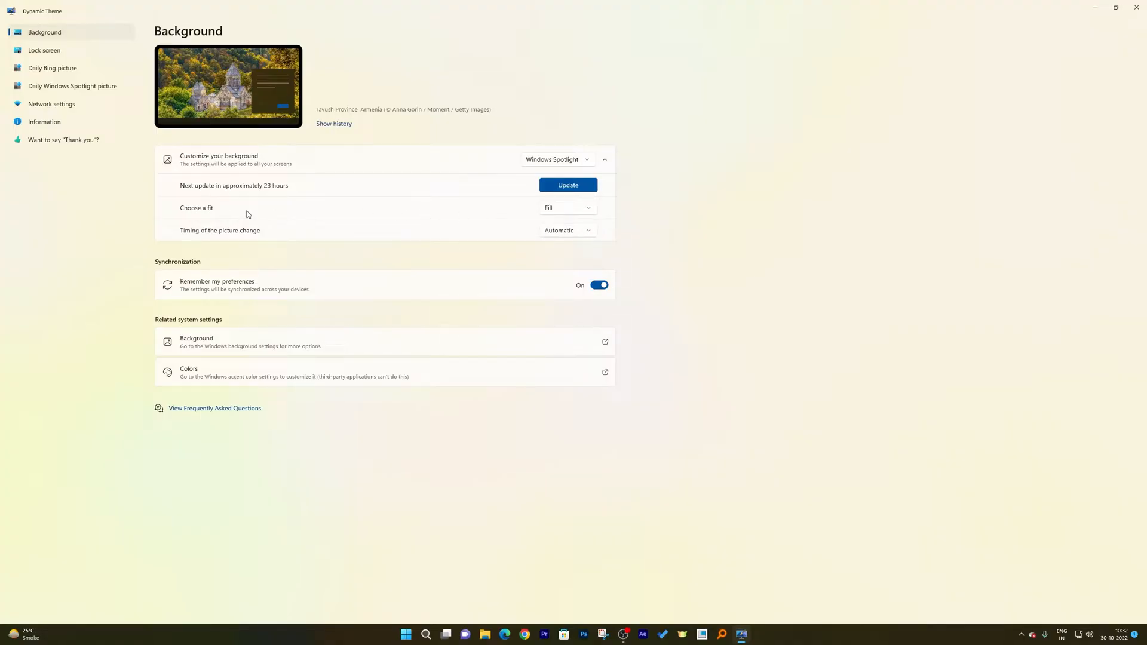
mouse_move(493, 237)
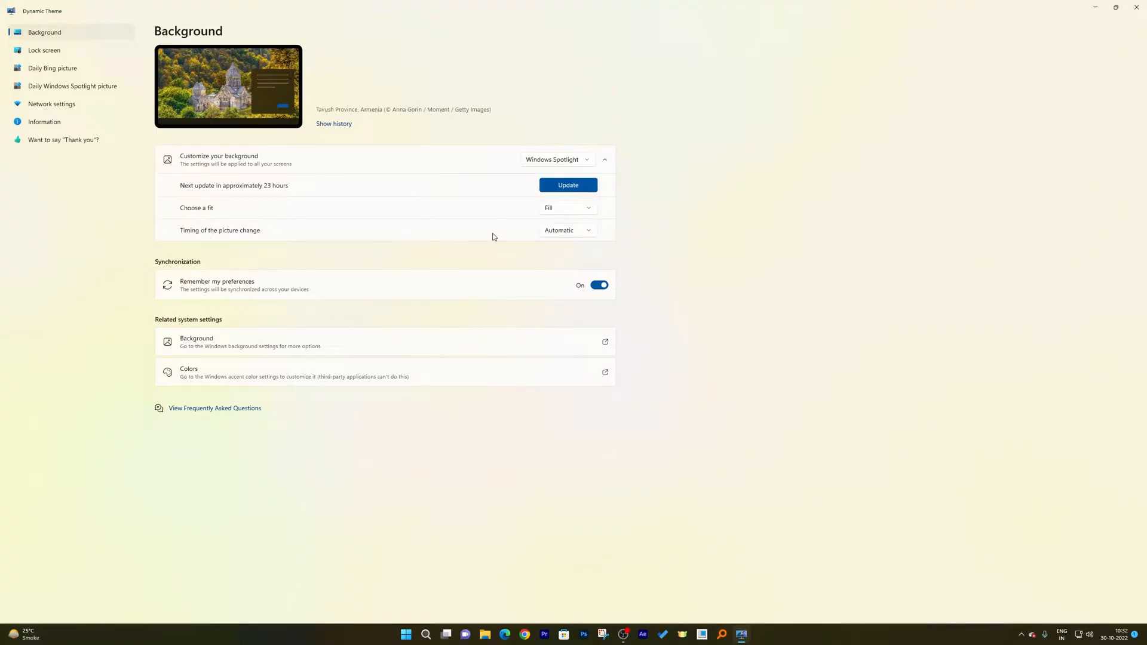
left_click(566, 230)
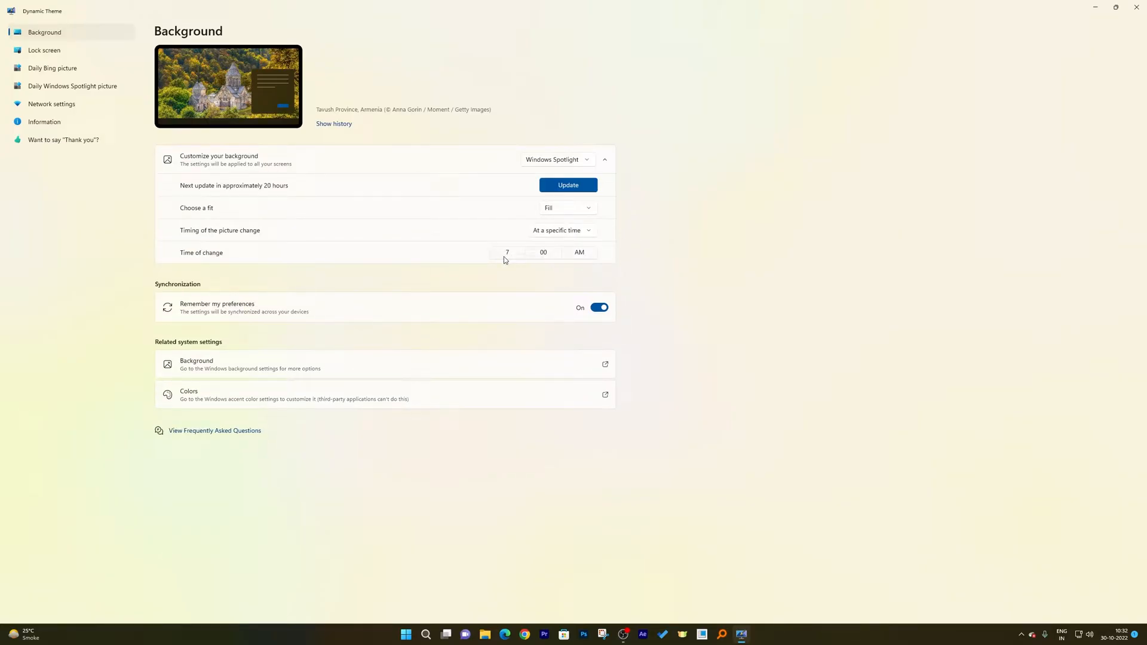
mouse_move(724, 225)
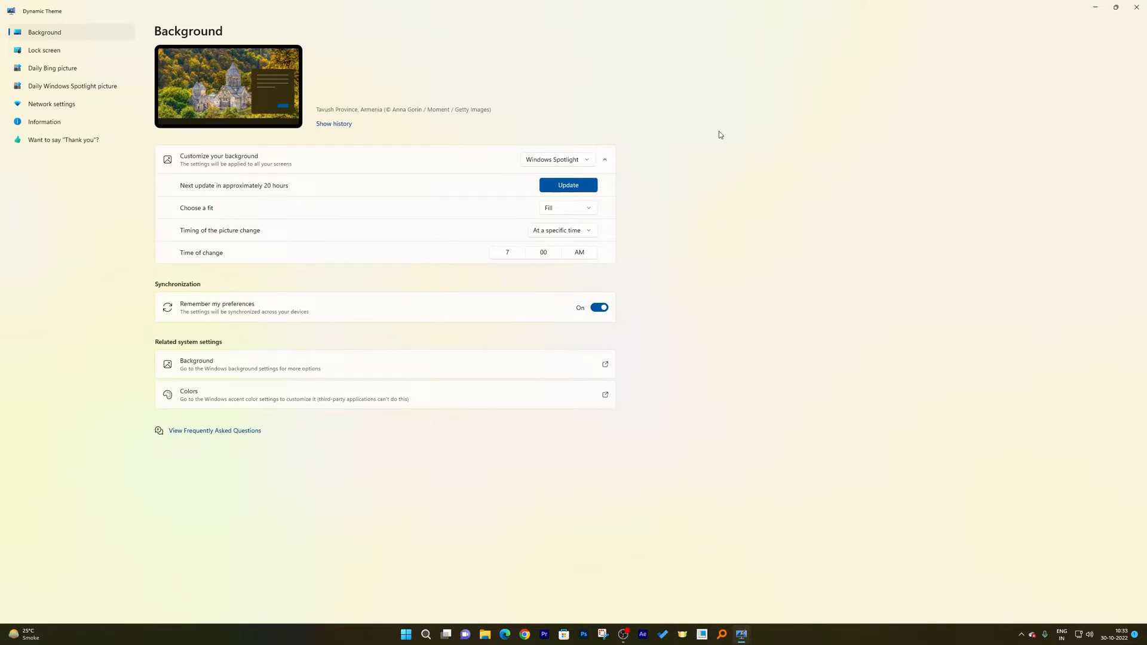
mouse_move(396, 105)
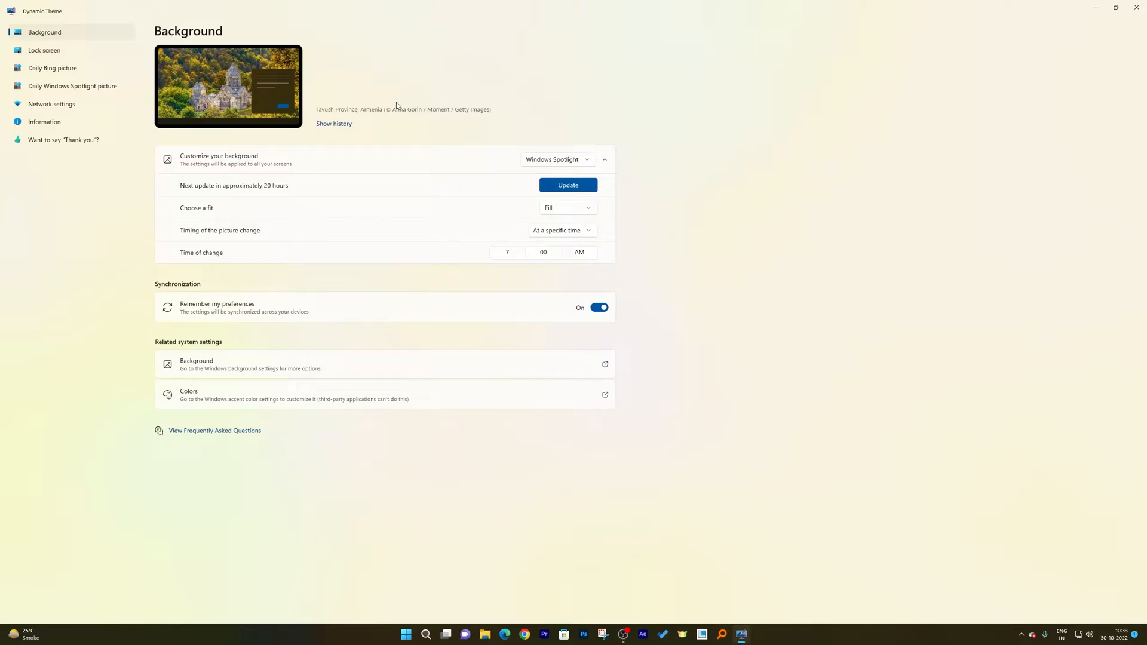
Browse the Spotlight history to the Chino, Japan picture and set it as background.
left_click(228, 86)
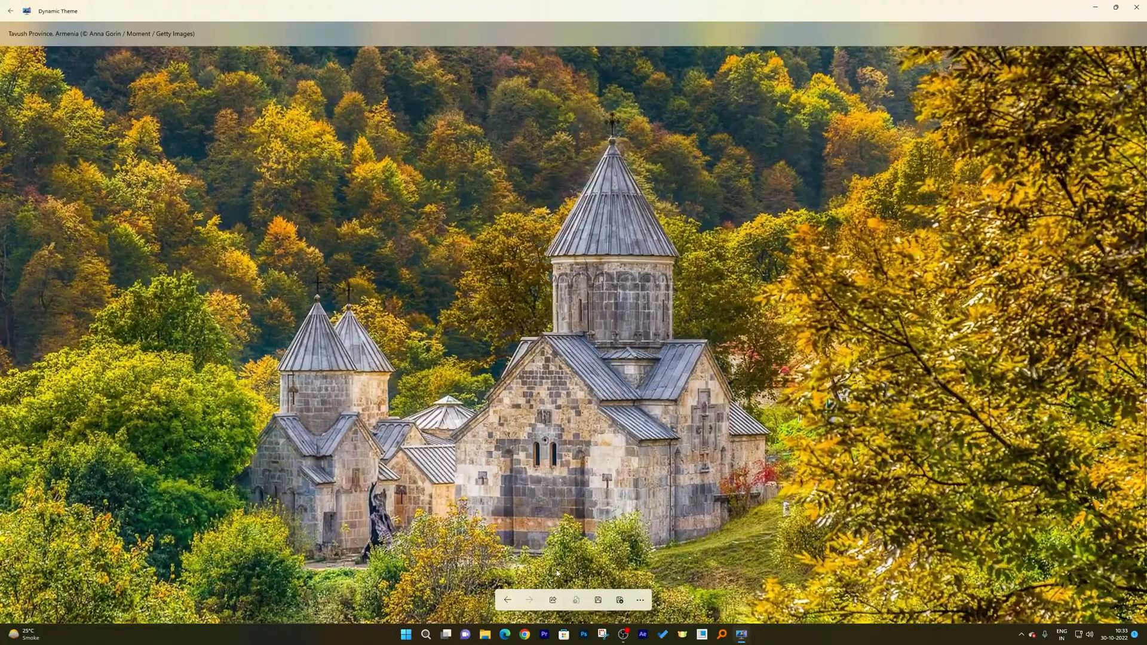
left_click(507, 600)
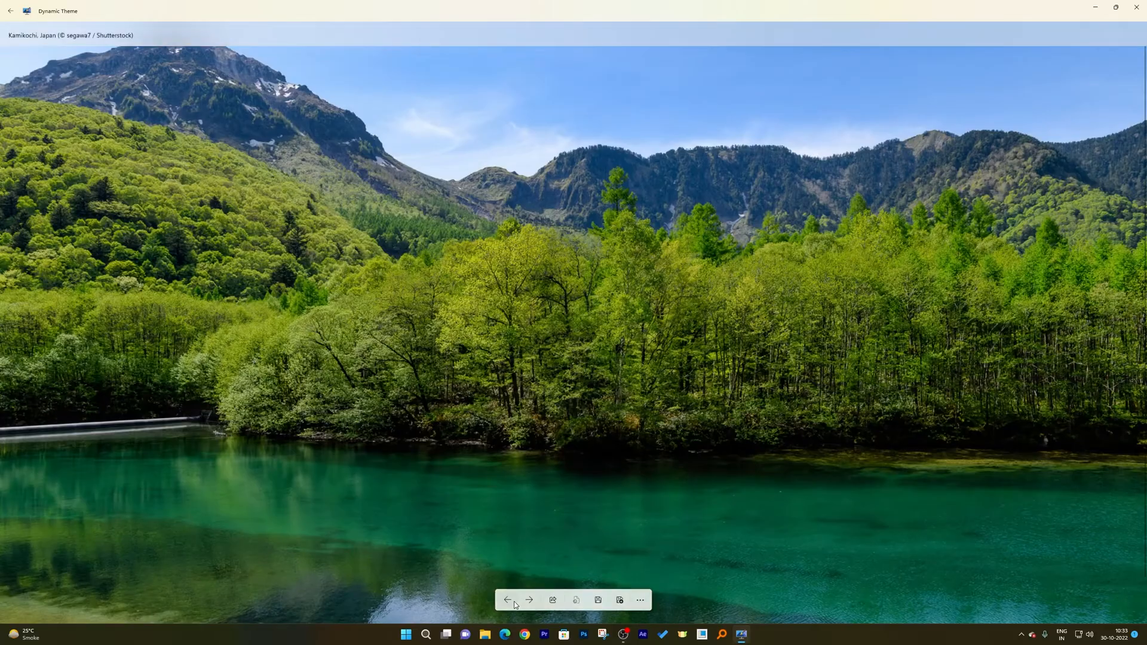
left_click(528, 600)
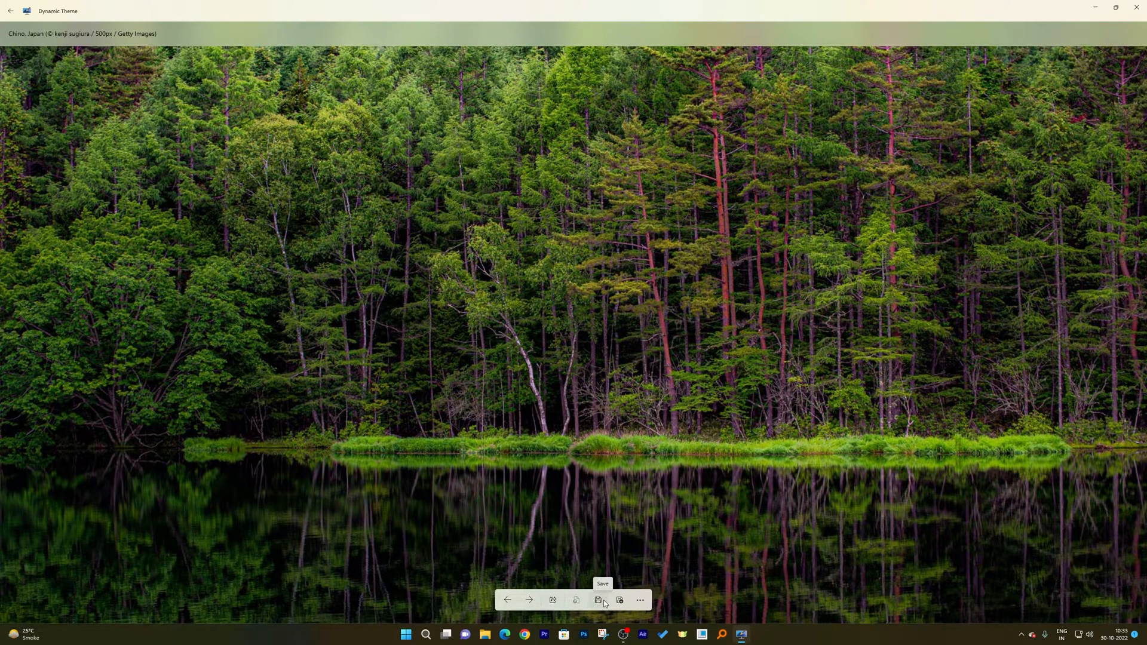
left_click(638, 600)
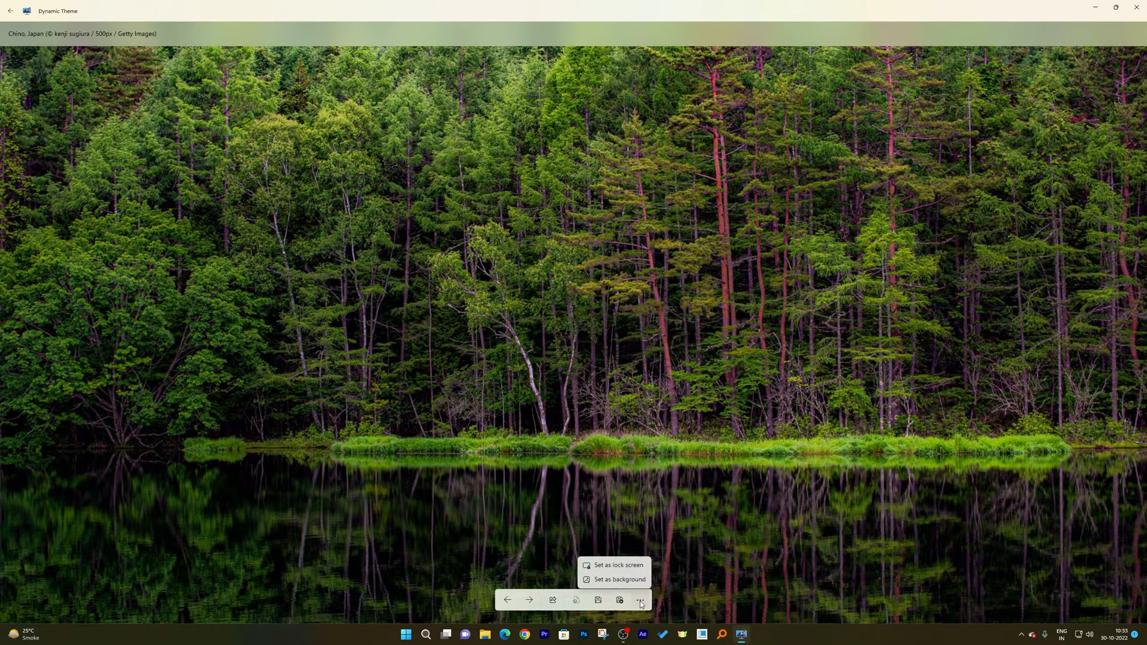
left_click(639, 602)
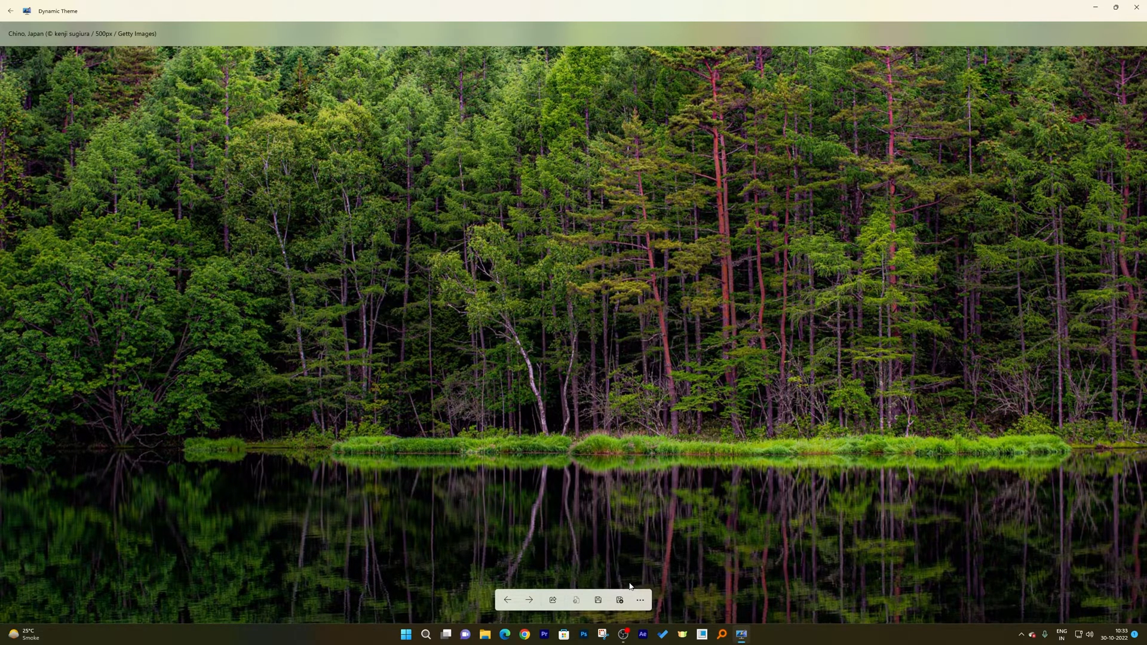
mouse_move(1016, 7)
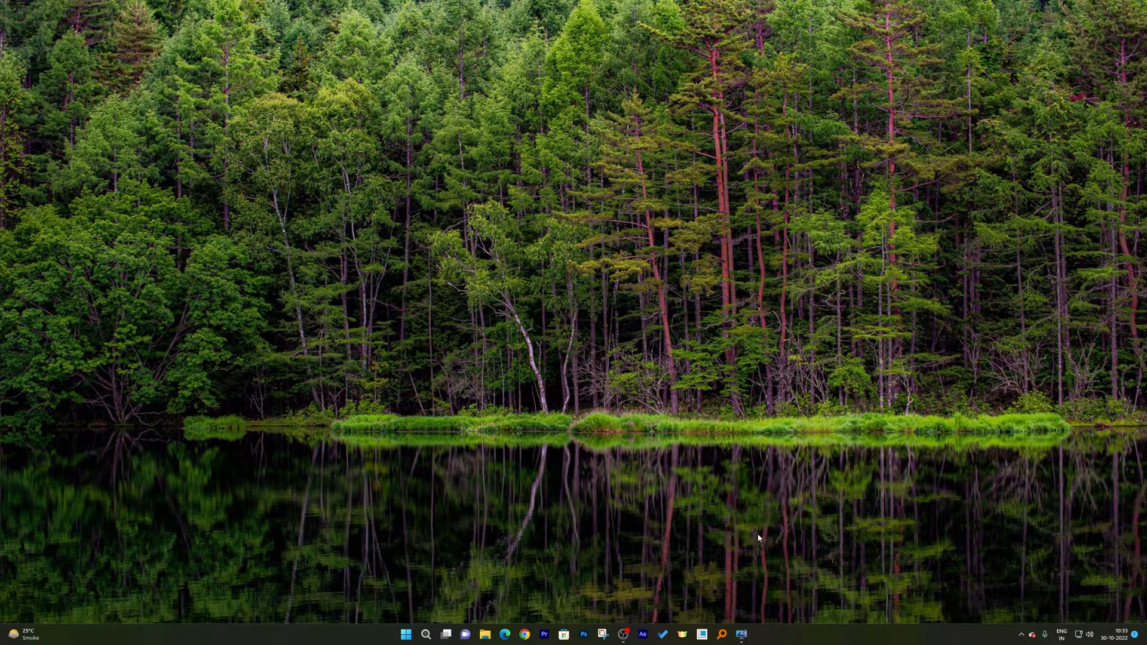
left_click(741, 634)
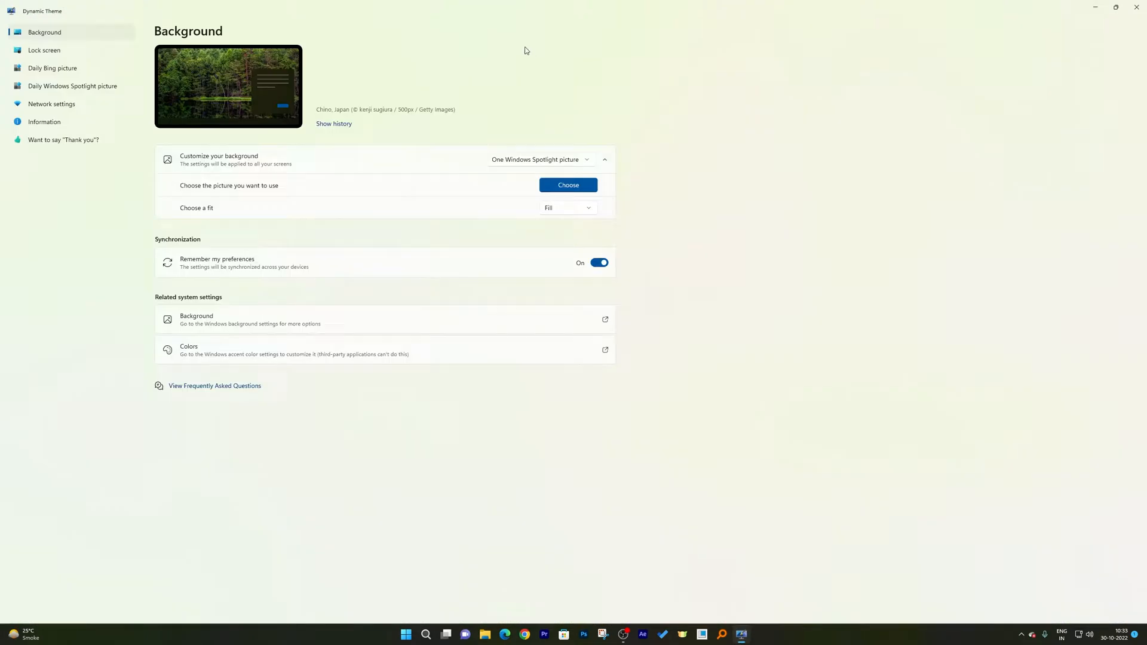
mouse_move(52, 69)
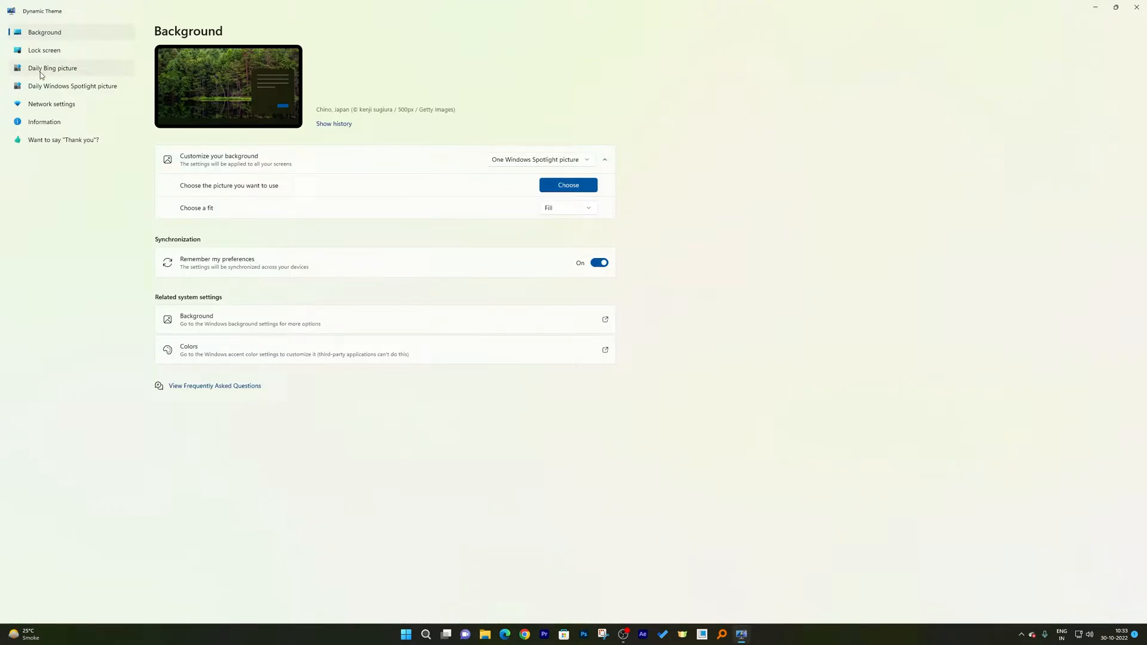